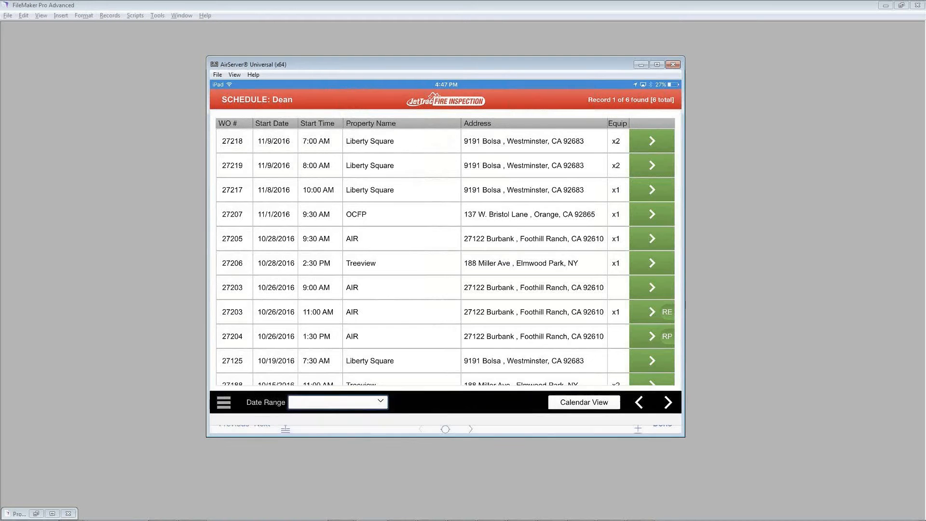
- Filter Dean's schedule to This Week, leaving the three Liberty Square work orders listed
{"action": "left_click", "coordinate": [336, 402]}
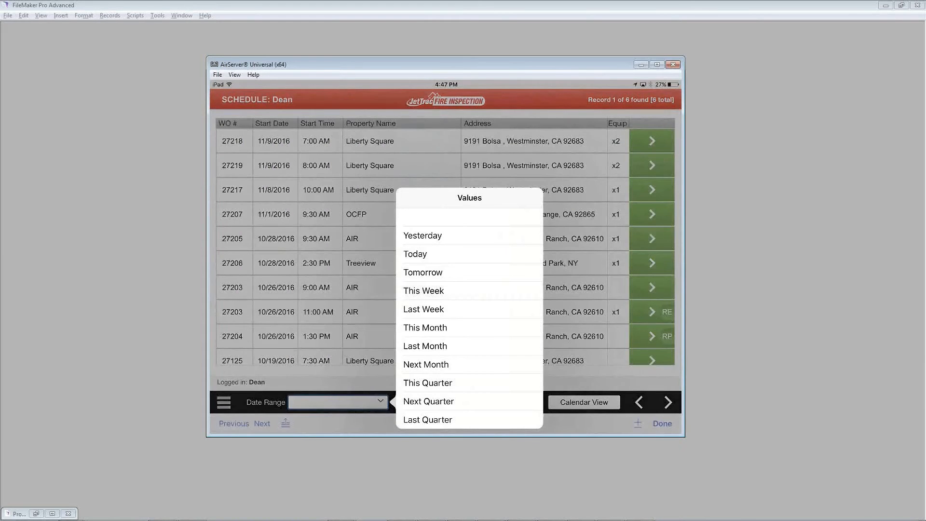
{"action": "left_click", "coordinate": [422, 290]}
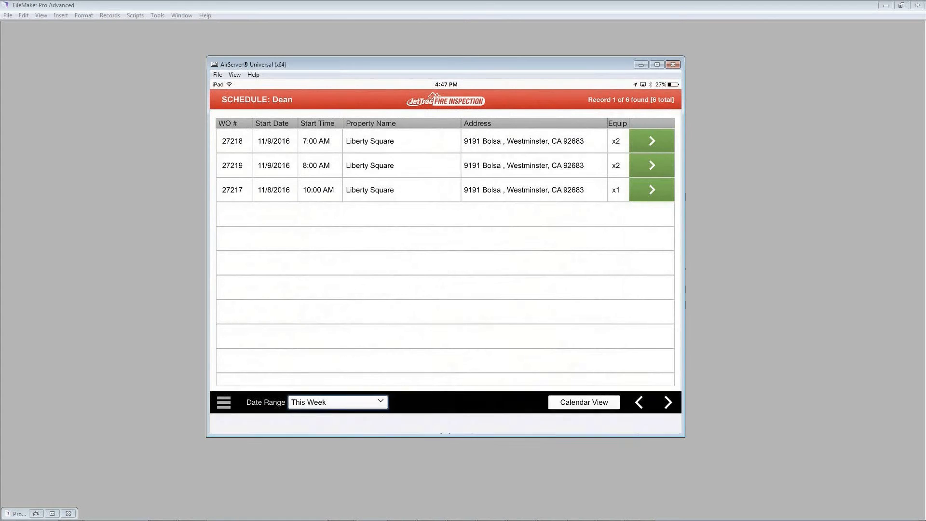
{"action": "left_click", "coordinate": [337, 401]}
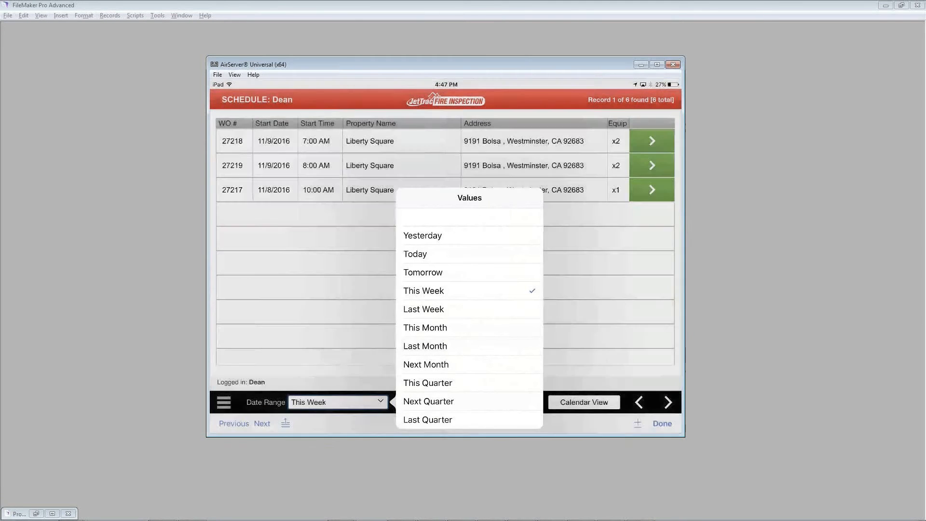
{"action": "left_click", "coordinate": [425, 345]}
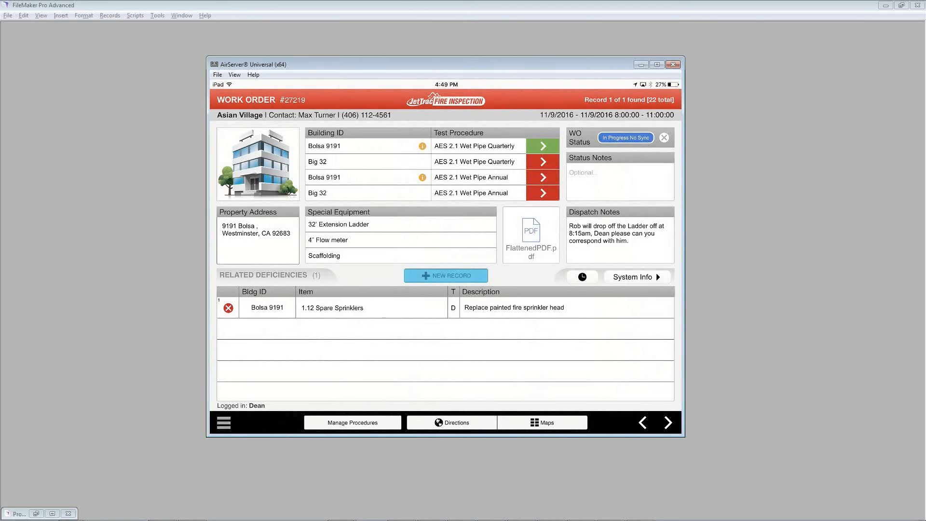
- View the FlattenedPDF cover sheet down to Quarterly Inspections, then return to work order #27219
{"action": "left_click", "coordinate": [531, 229]}
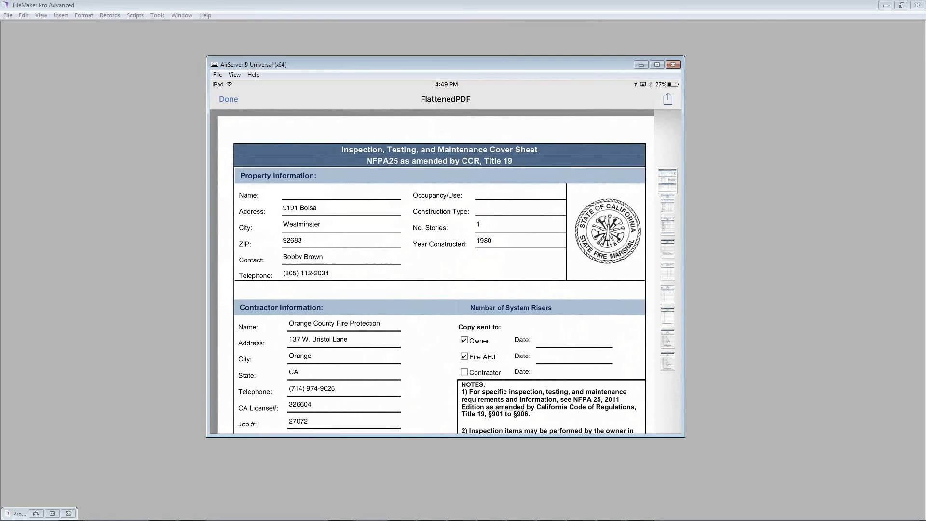
{"action": "scroll", "scroll_direction": "down", "scroll_amount": 3}
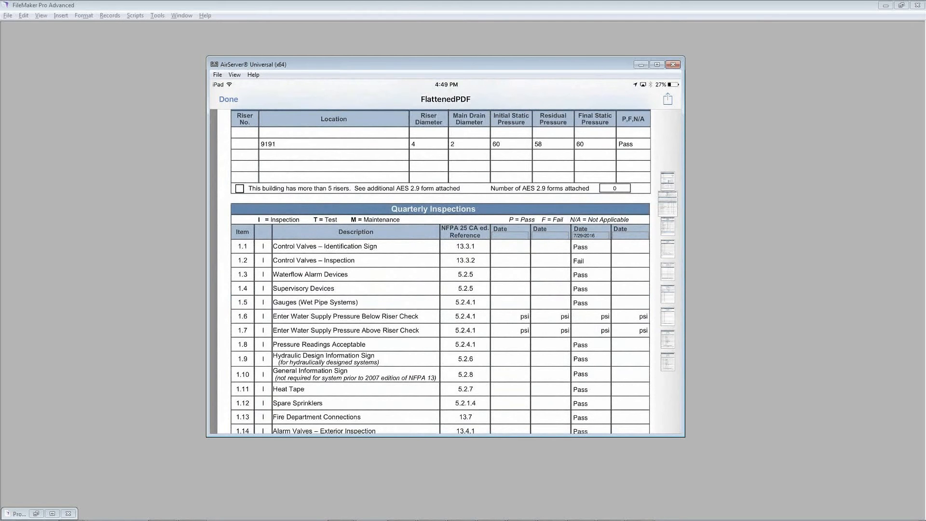
{"action": "left_click", "coordinate": [227, 98]}
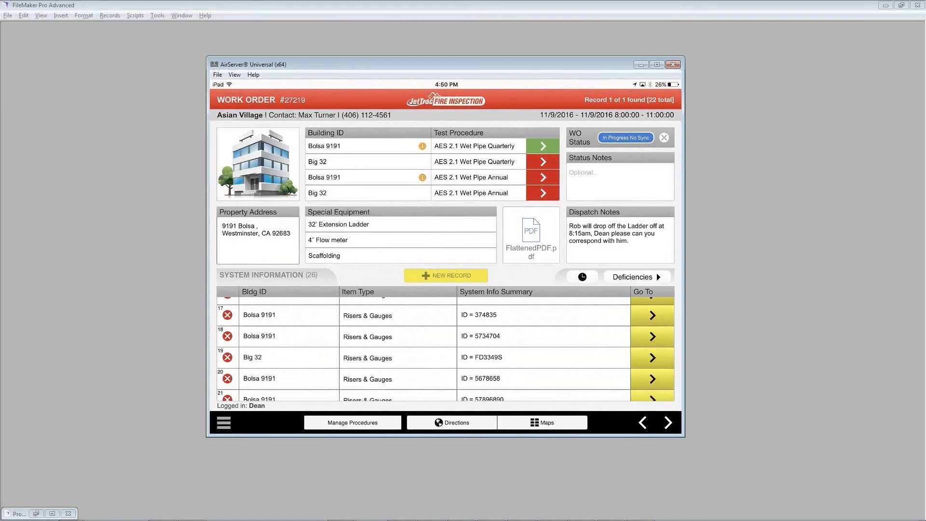
- Scroll the system information entries, then switch the lower list back to deficiencies
{"action": "scroll", "scroll_direction": "down", "scroll_amount": 3}
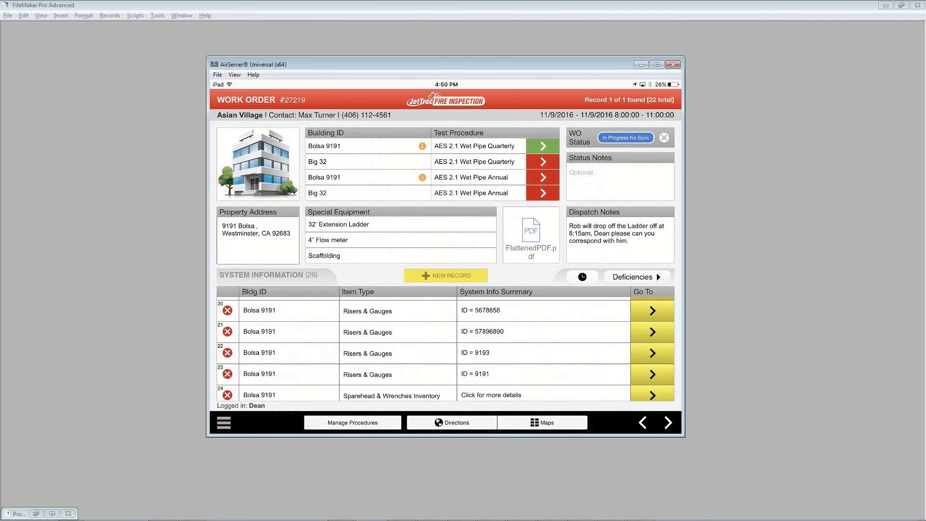
{"action": "left_click", "coordinate": [633, 277]}
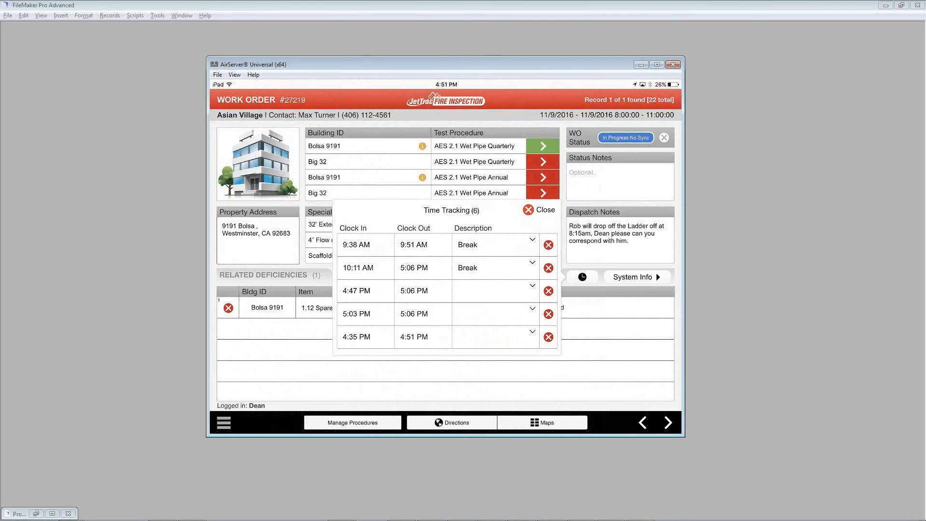
- Label the 4:35 PM–4:51 PM time entry as Break and close the time tracking list
{"action": "left_click", "coordinate": [531, 337]}
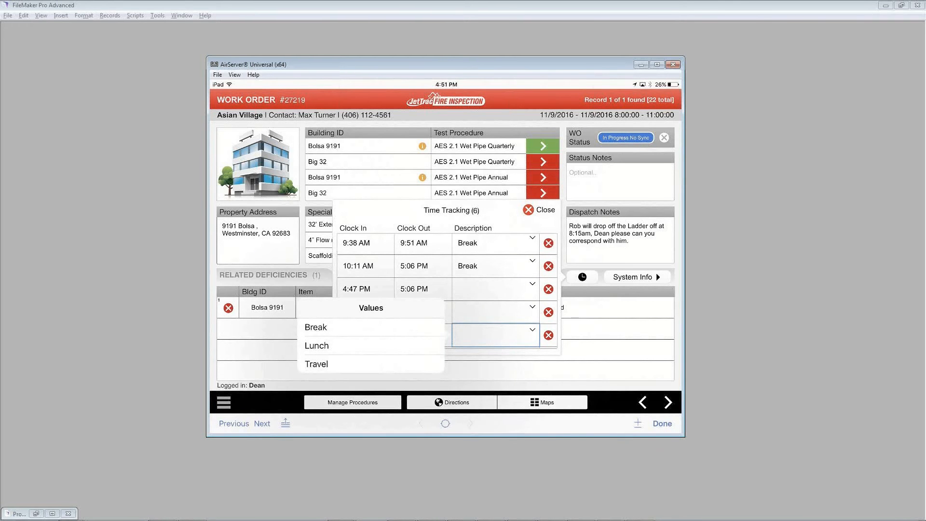
{"action": "left_click", "coordinate": [316, 327]}
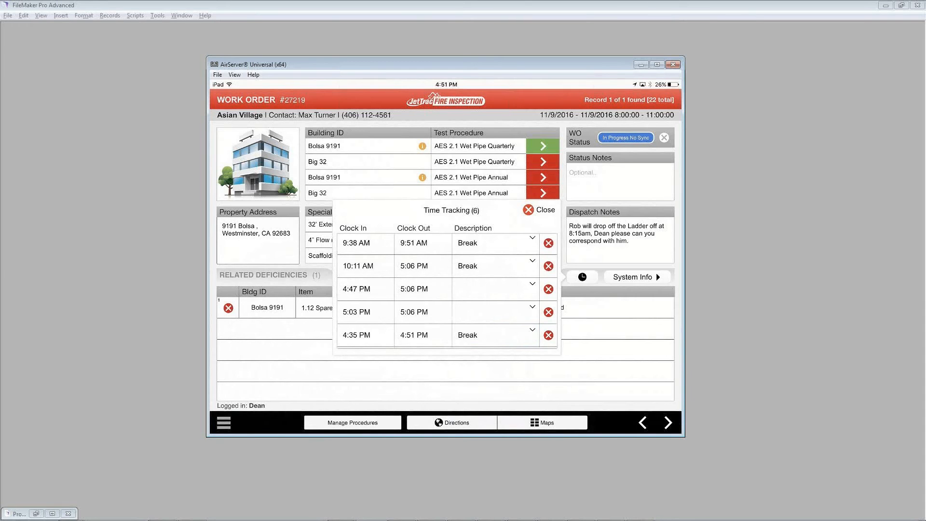
{"action": "left_click", "coordinate": [530, 209]}
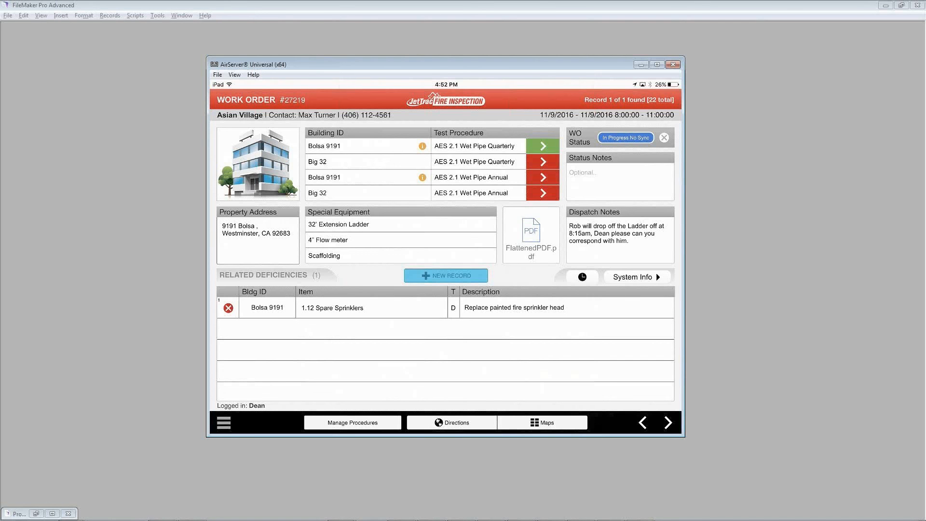
- Start dictating a note into the work order's empty Status Notes field
{"action": "left_click", "coordinate": [625, 138]}
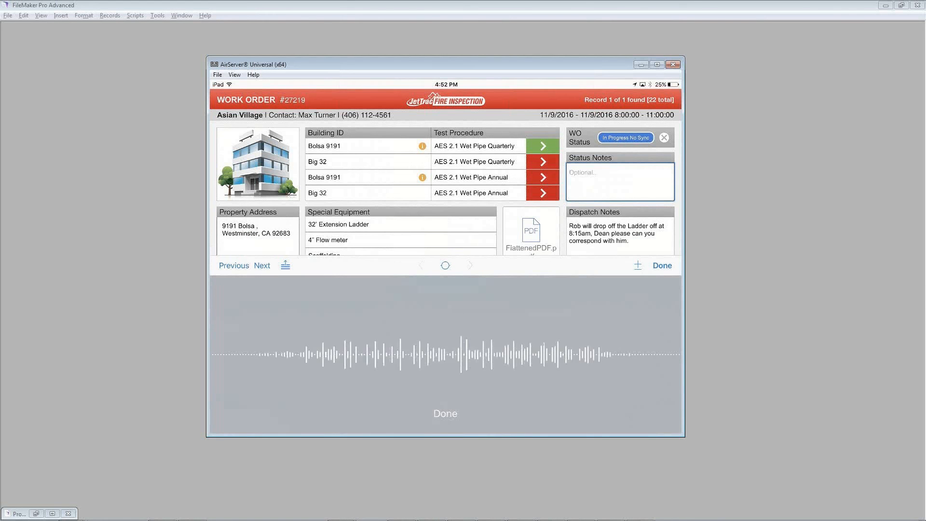
- Commit the dictated status note 'Testing with the microphone'
{"action": "type", "text": "Testing with the microphone"}
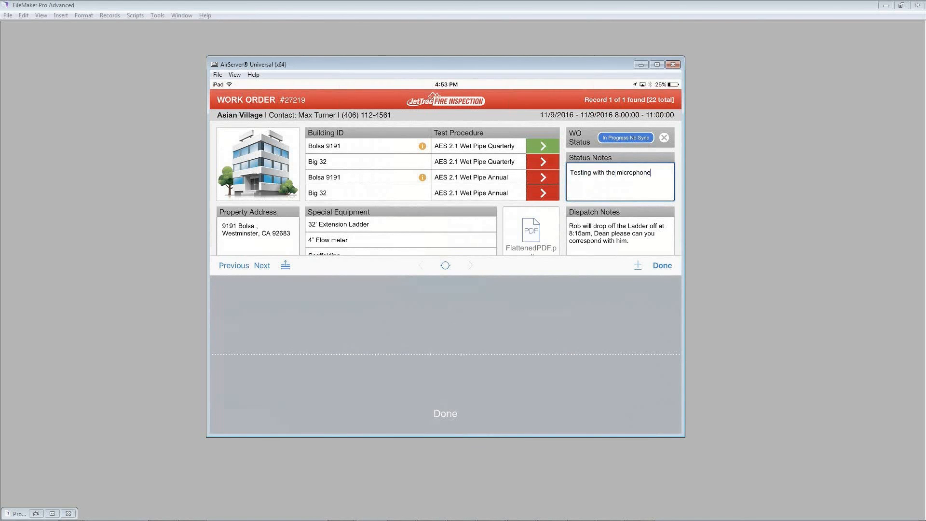
{"action": "left_click", "coordinate": [662, 265]}
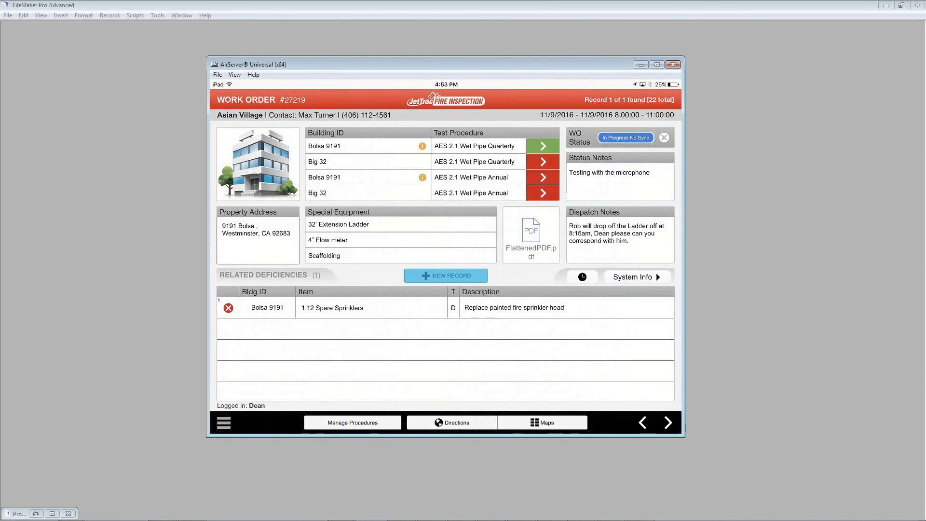